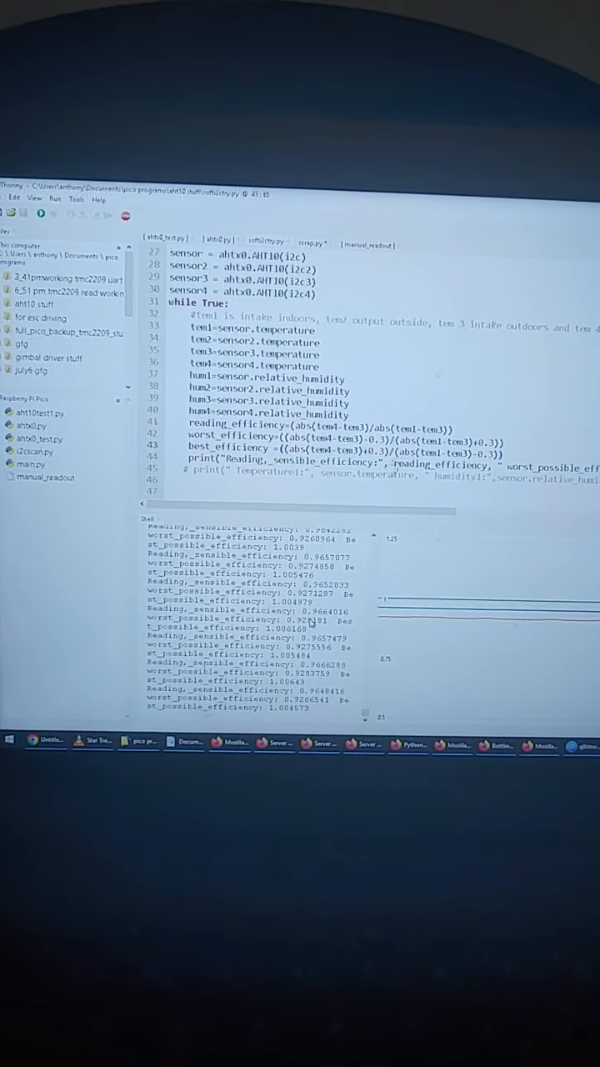
scroll("down", 3)
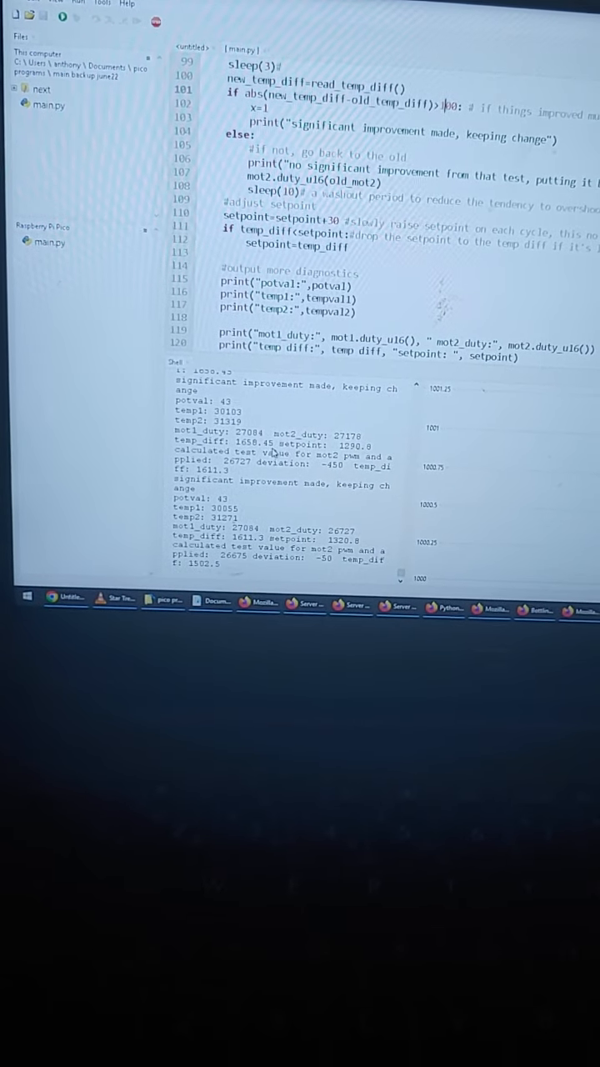
scroll("down", 3)
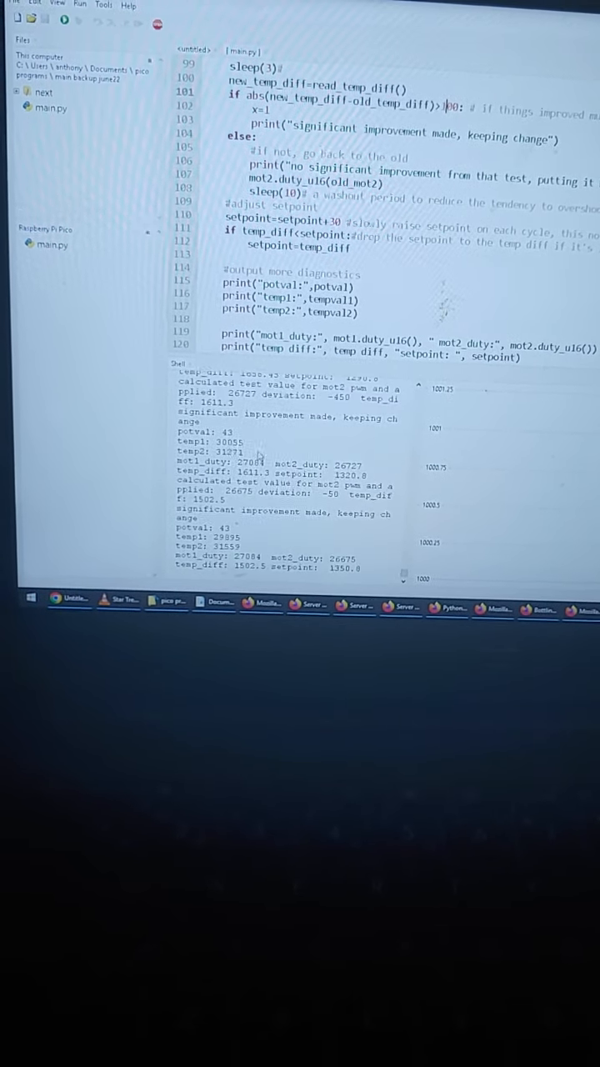